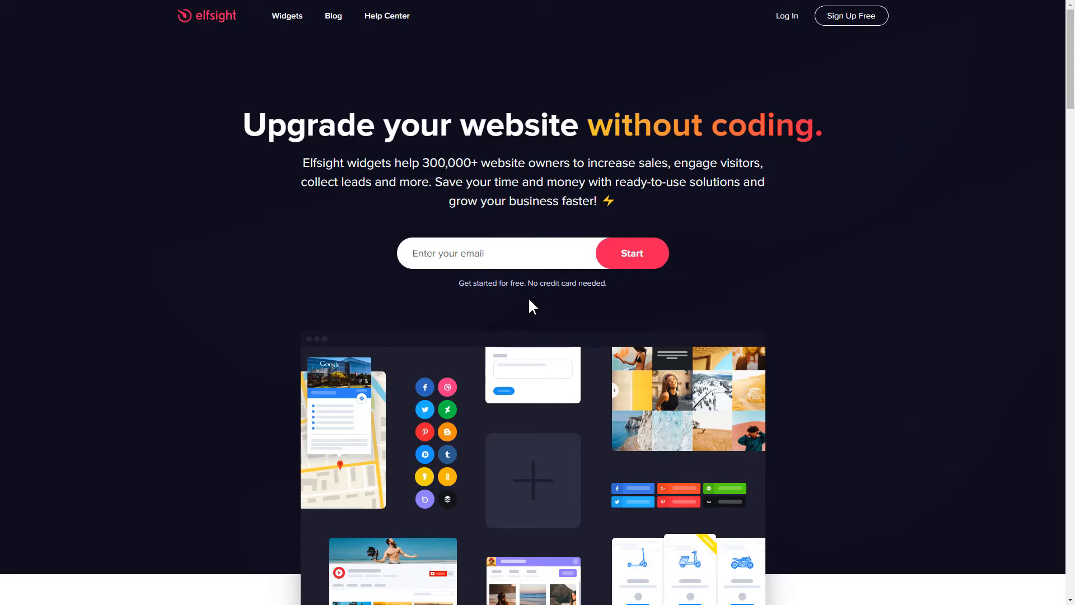
Step: Start a Portfolio widget, preview Product Photographer, then choose the Fashion Photographer template
click(286, 16)
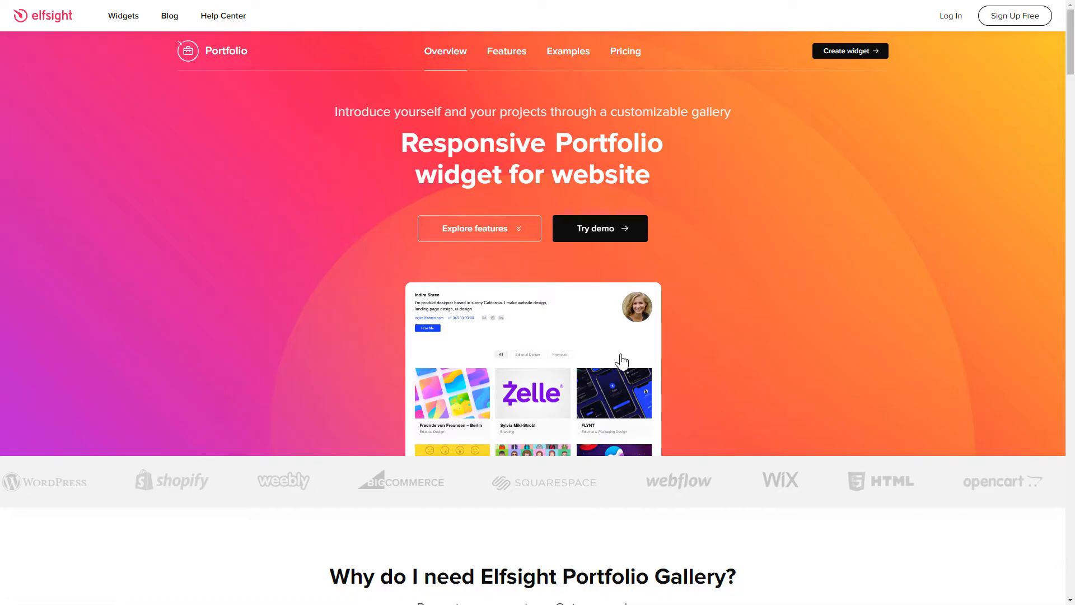
click(849, 51)
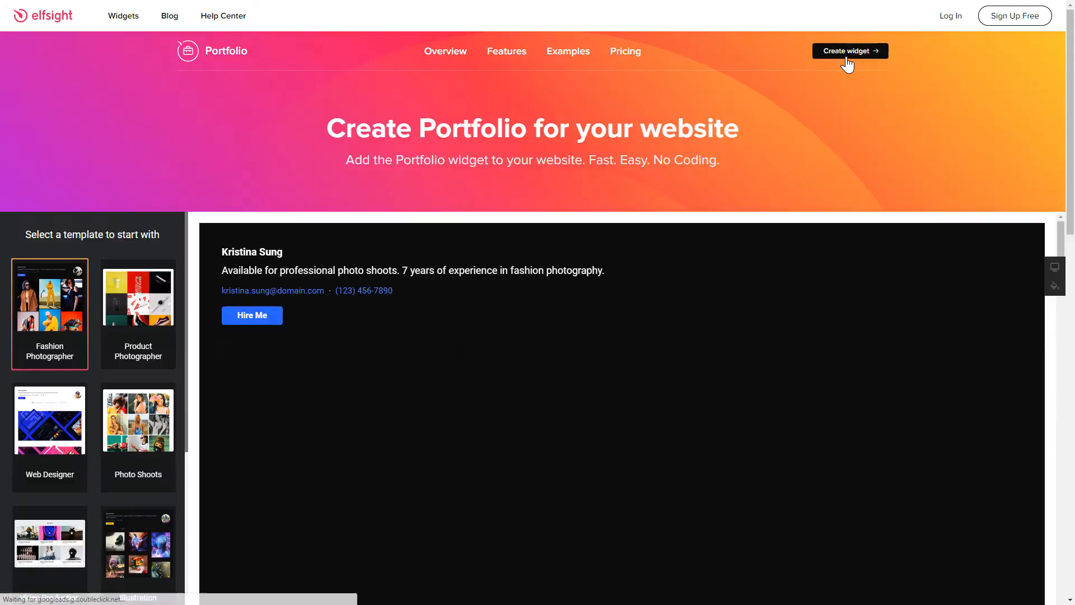
scroll(down, 3)
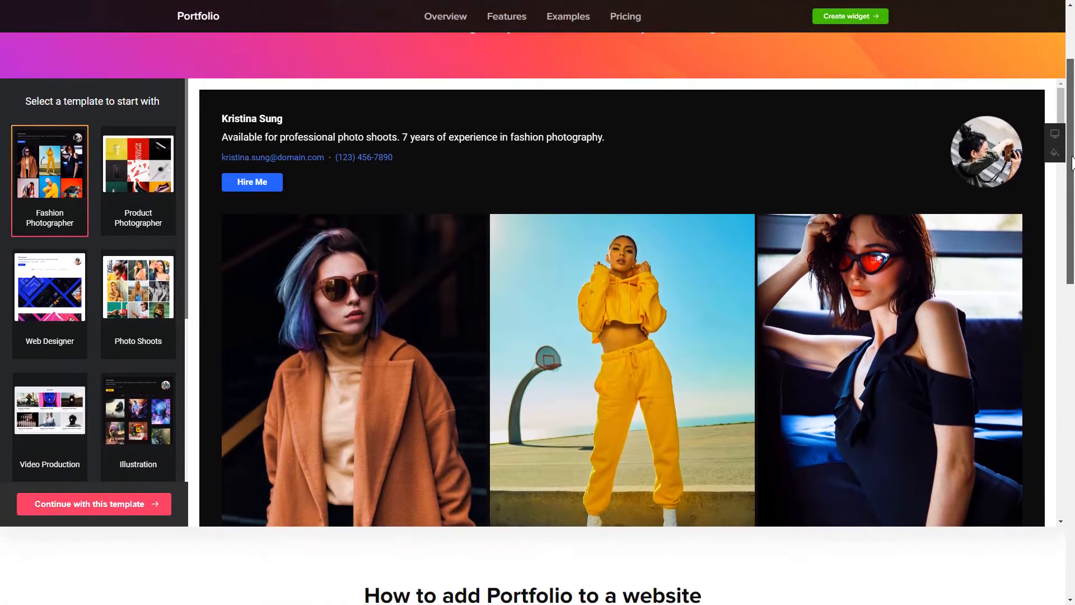
scroll(down, 3)
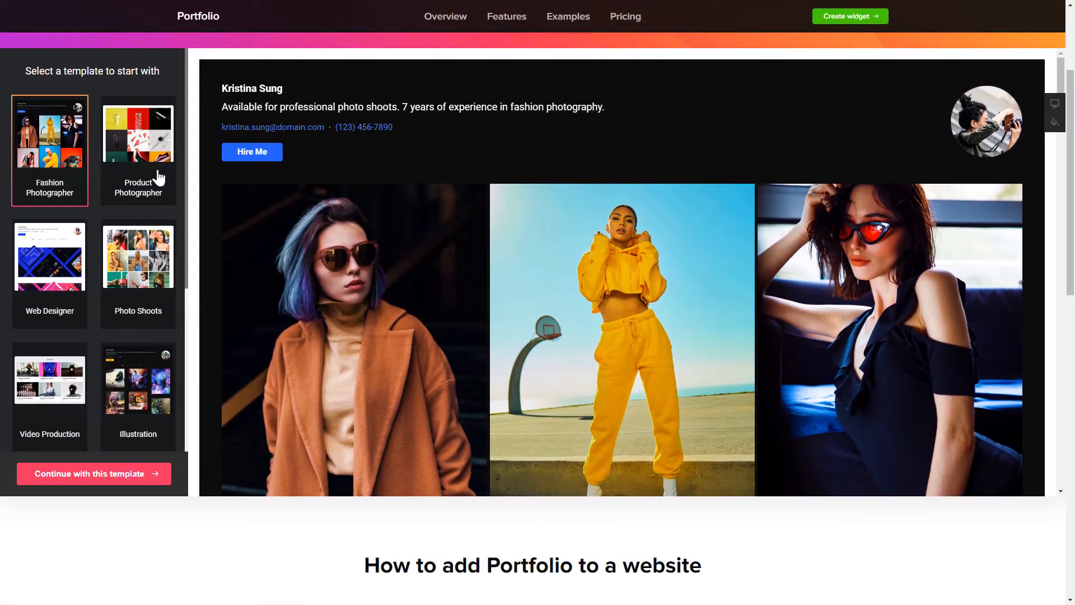
click(138, 133)
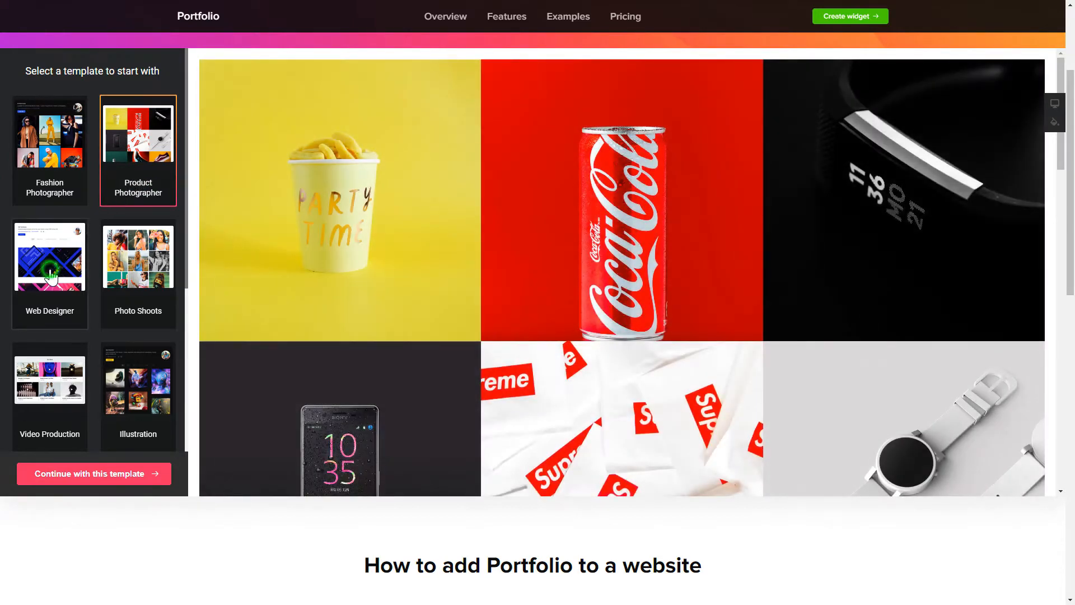
click(50, 133)
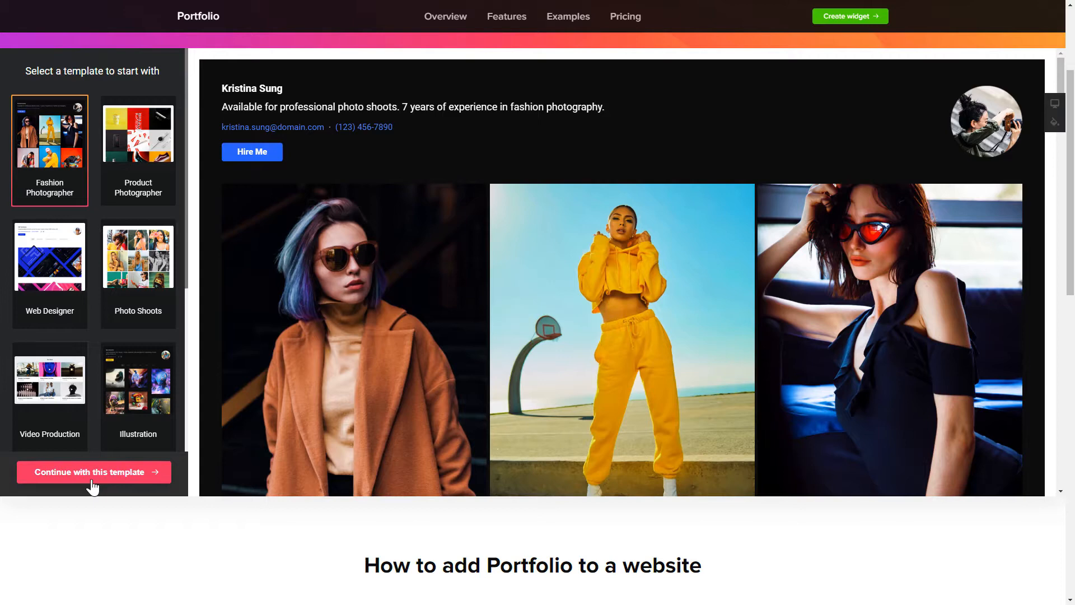
Step: Continue with the Fashion Photographer template and briefly enlarge the first portfolio photo
click(94, 471)
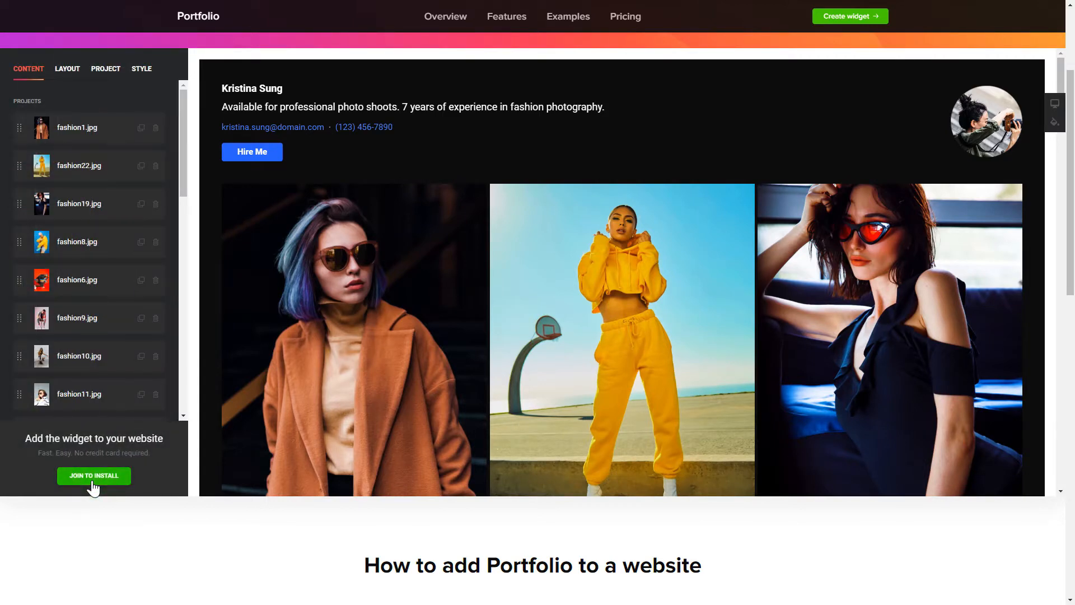
mouse_move(151, 473)
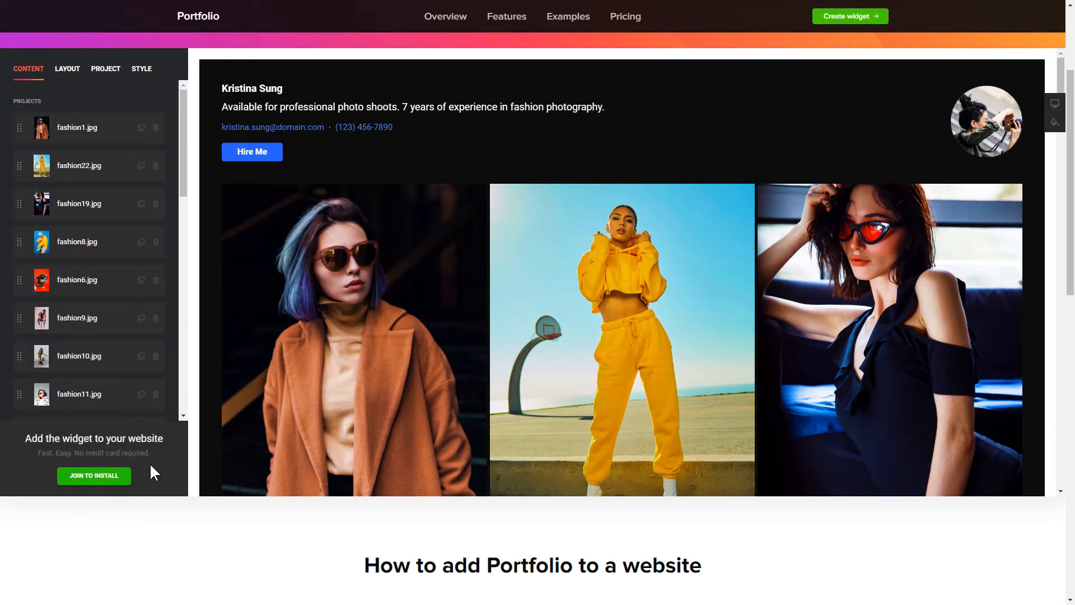
click(355, 340)
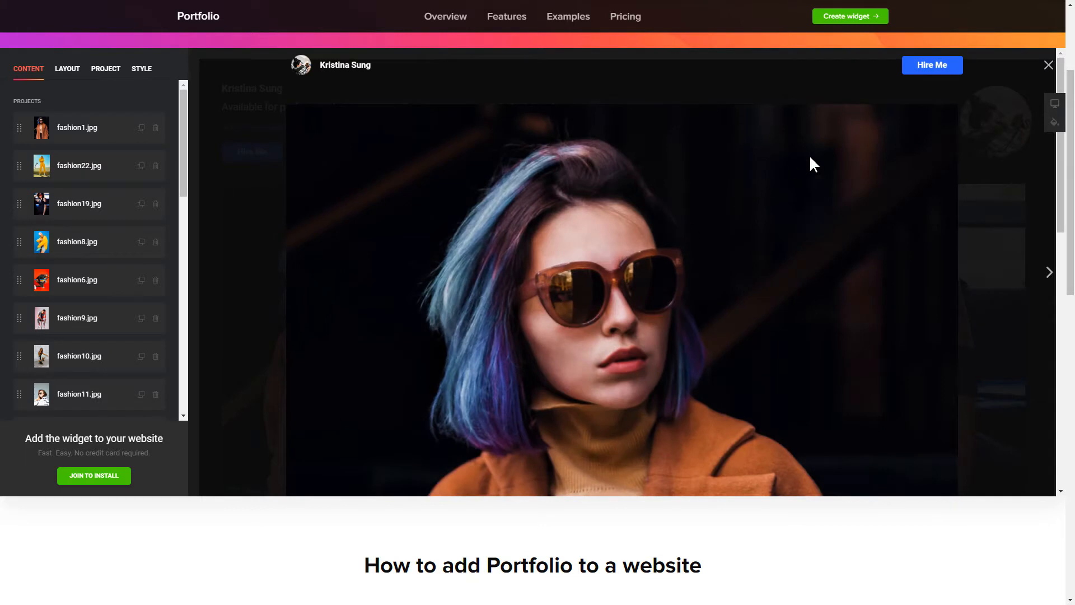
click(1048, 65)
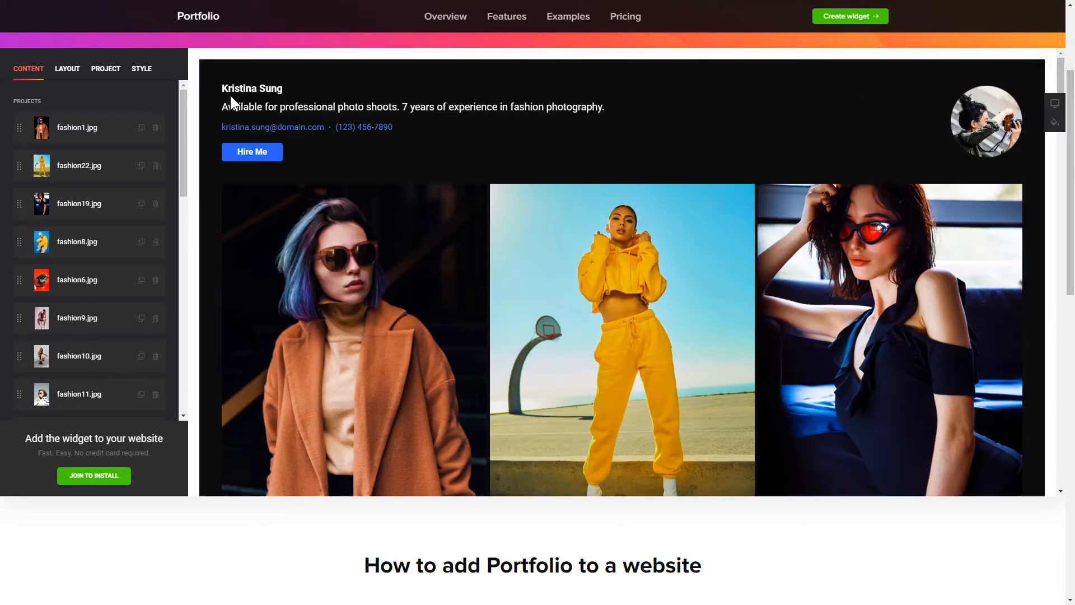
Step: Open the fashion1.jpg project, cancel its file upload, and scroll the project list
click(94, 128)
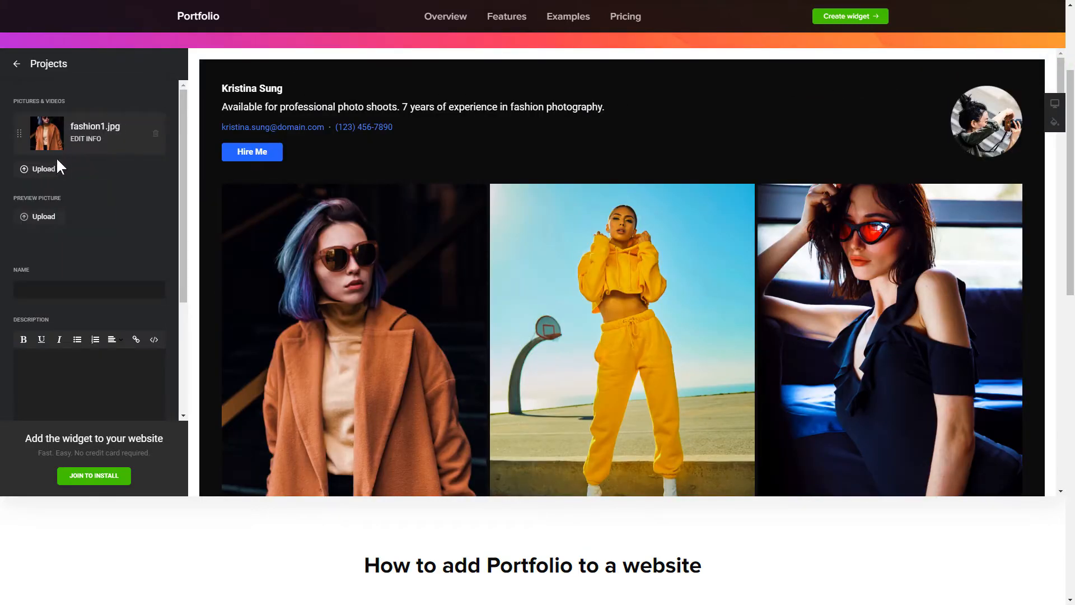
click(38, 168)
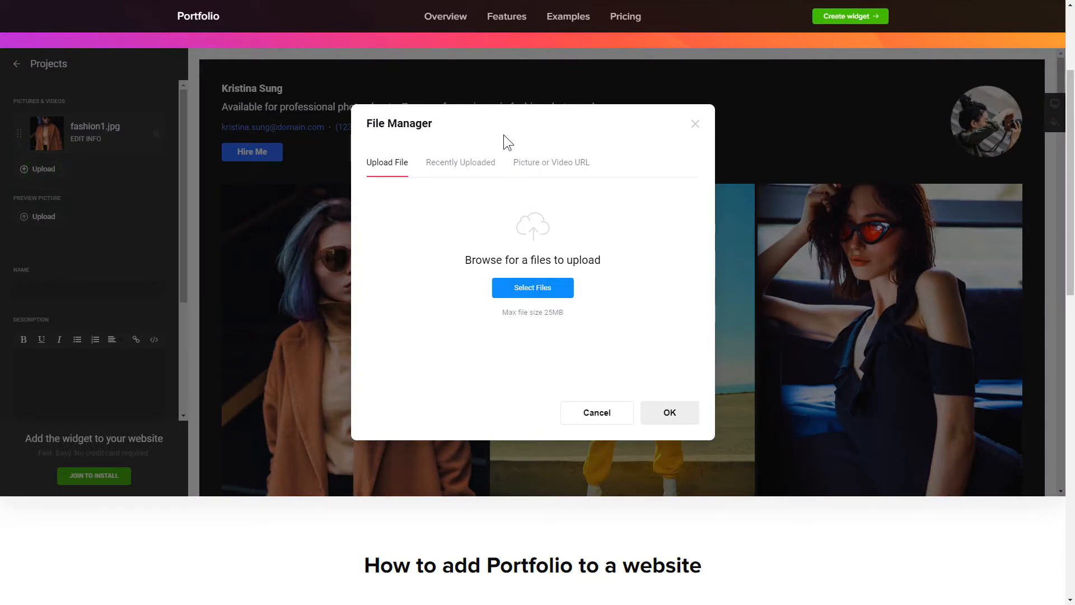
click(595, 412)
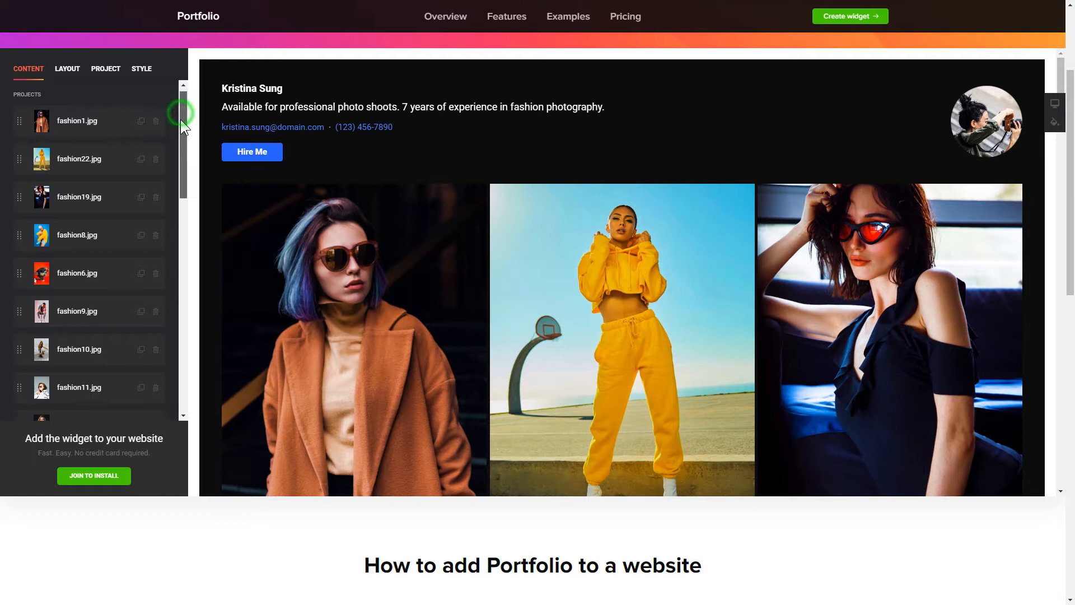
scroll(down, 3)
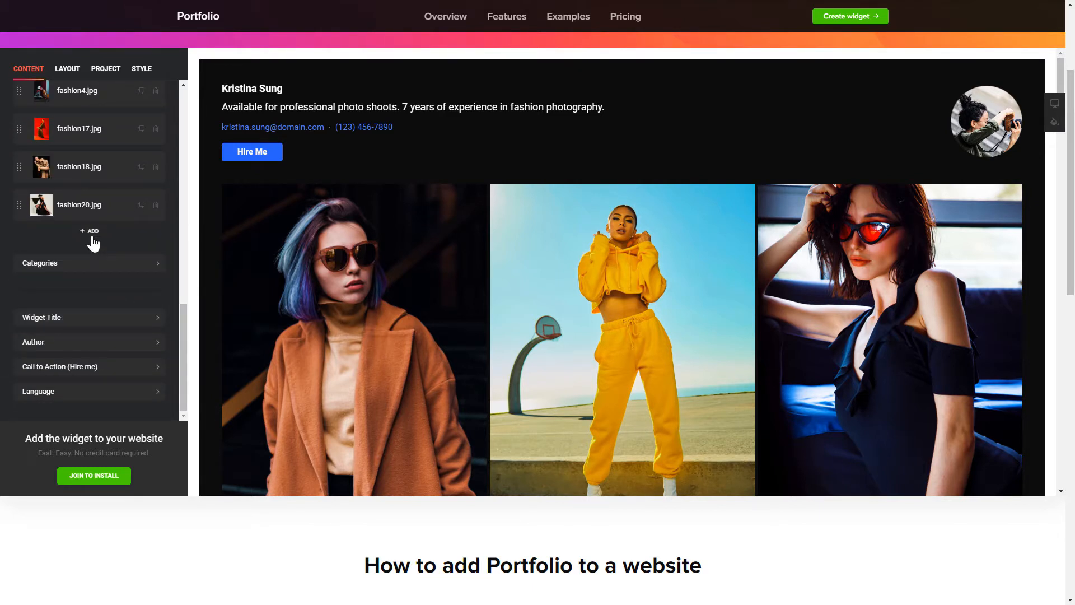
click(67, 68)
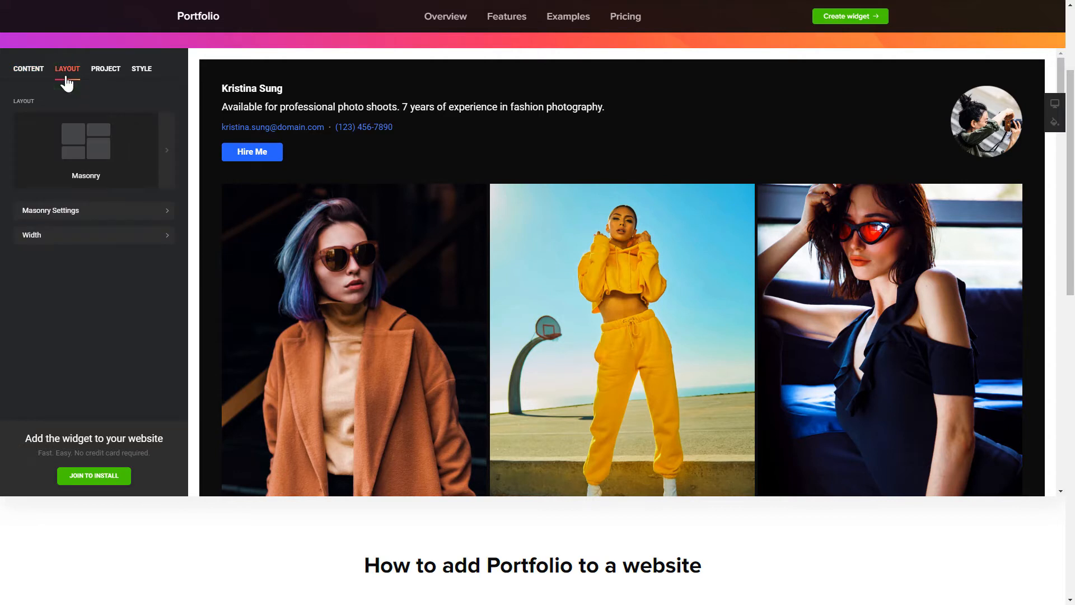
click(106, 68)
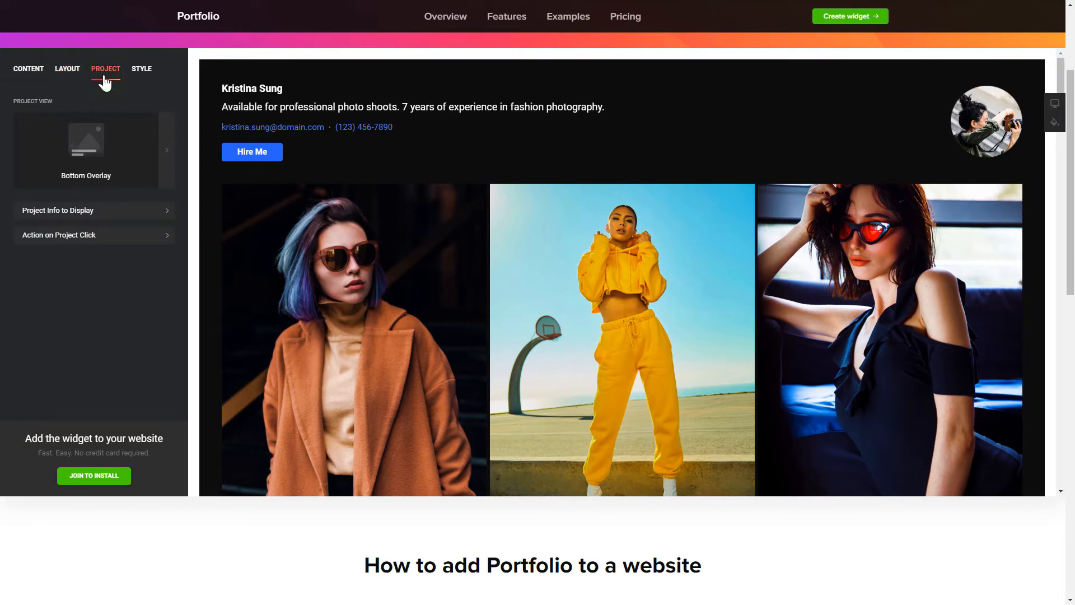
click(142, 68)
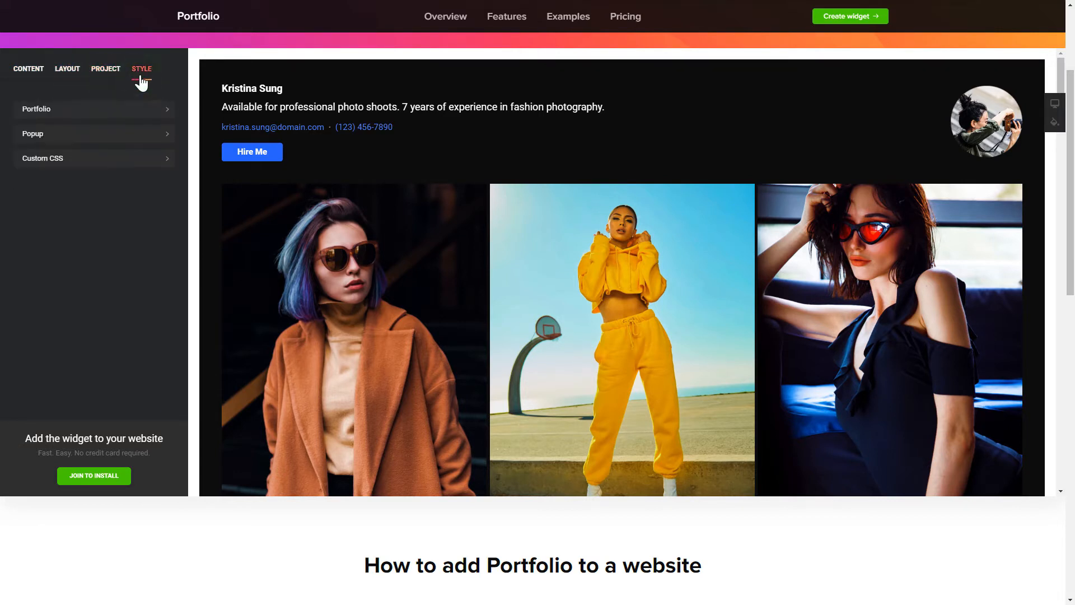
click(28, 69)
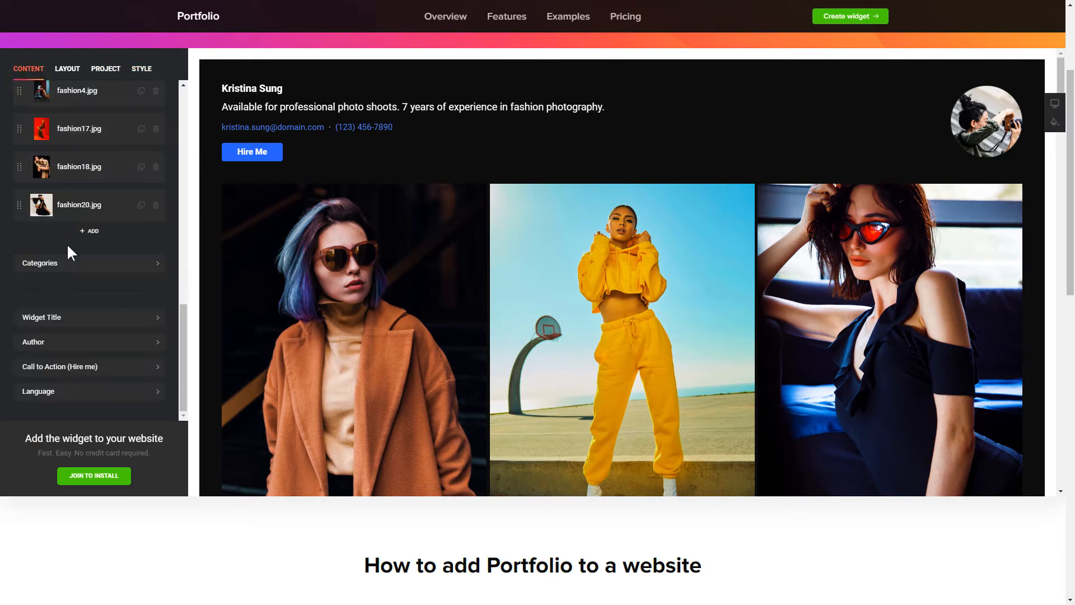
Step: Sign up through Join to Install with email example@ and a password
click(94, 475)
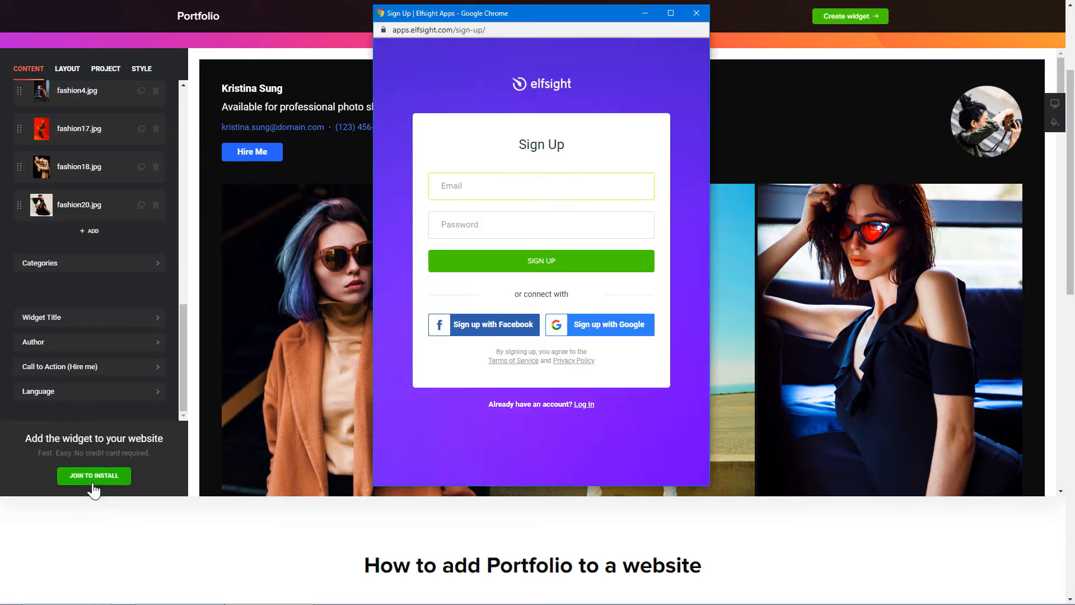
text(example@elfsight.com)
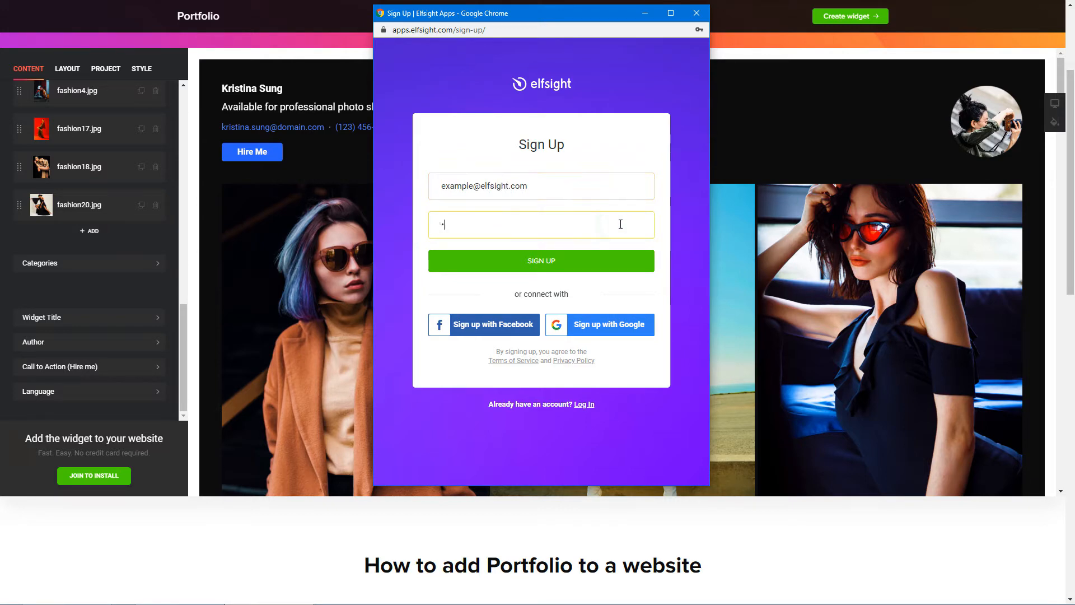
text(password)
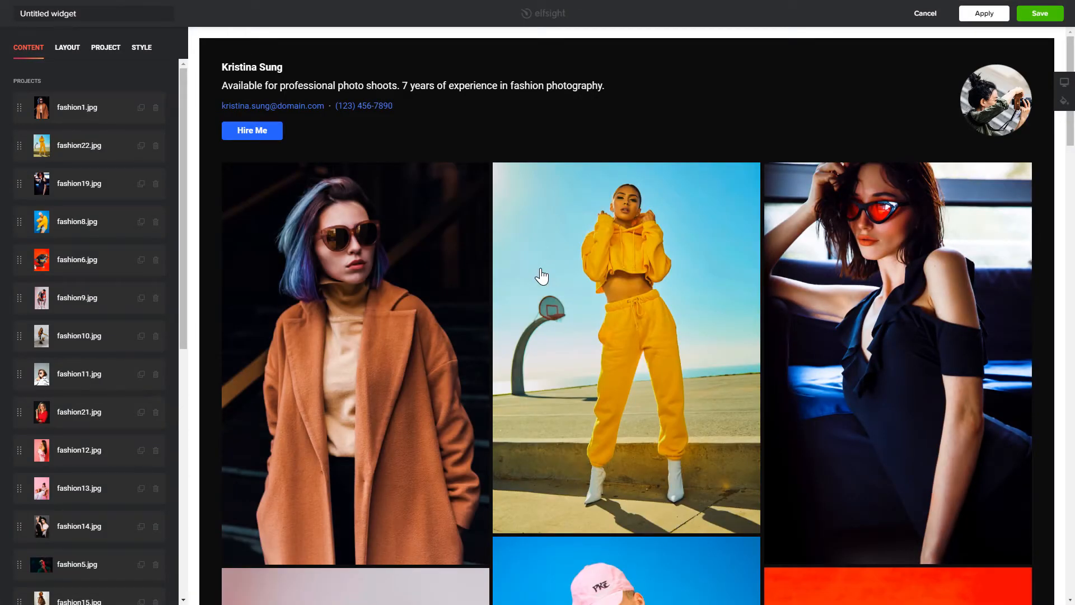
Step: Select the free Lite plan and copy the widget's installation code
click(1040, 13)
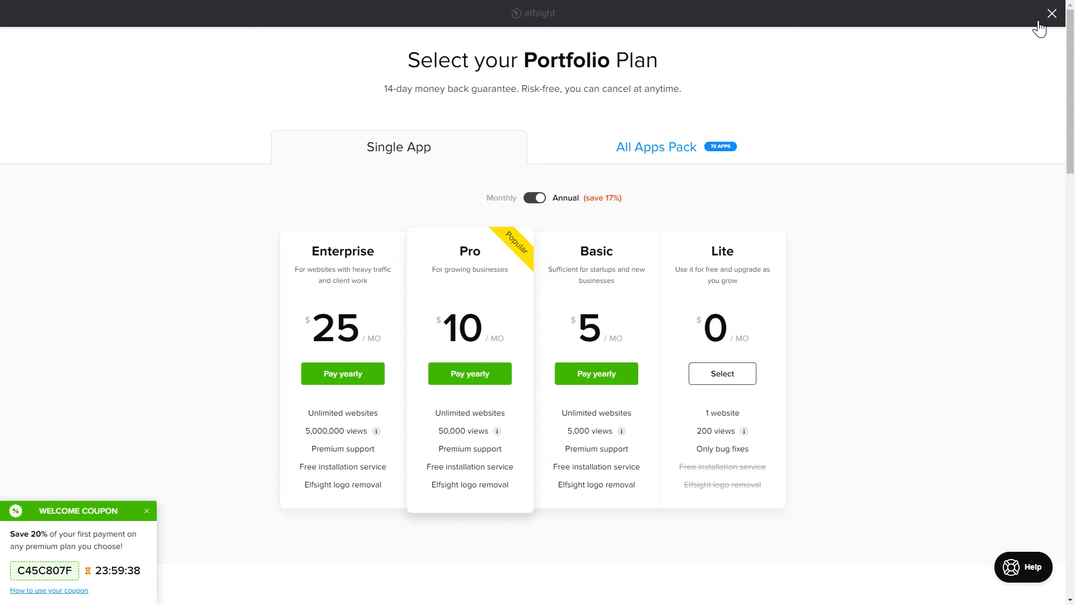
mouse_move(580, 300)
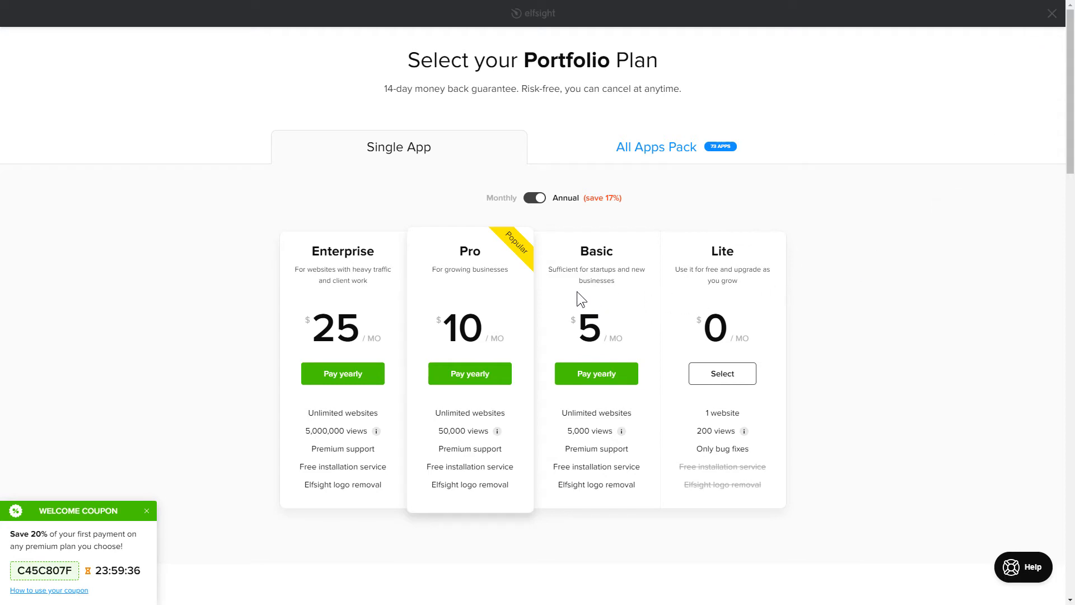
mouse_move(135, 453)
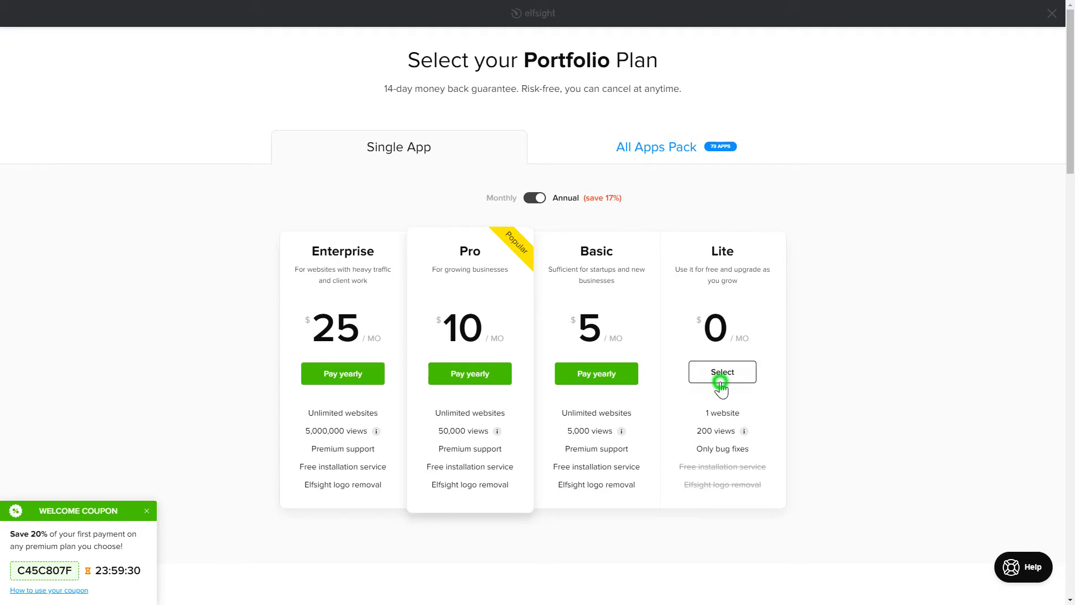
click(721, 372)
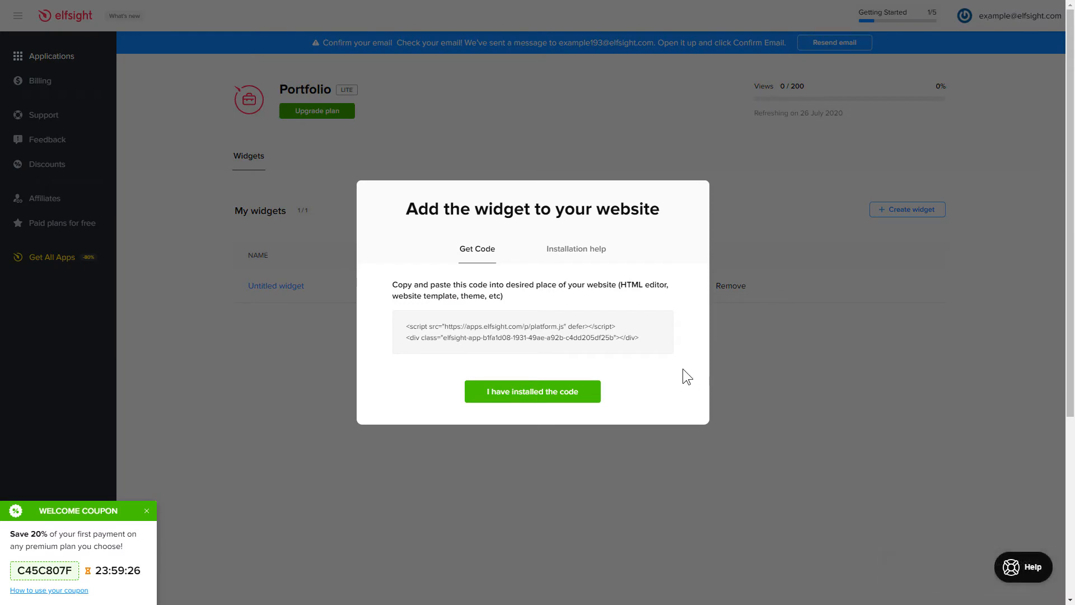
click(532, 331)
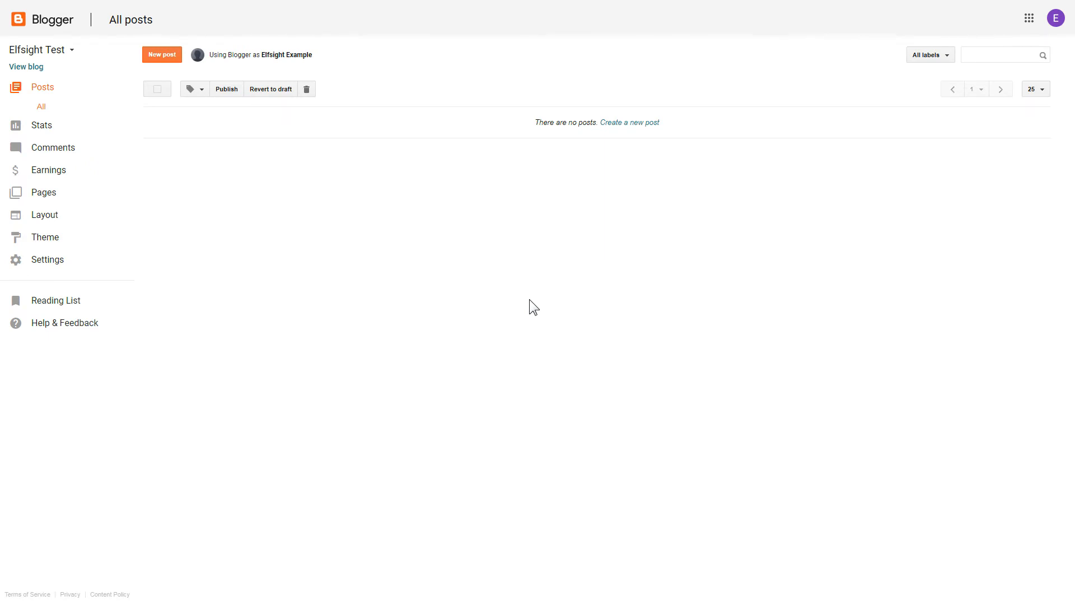
mouse_move(44, 192)
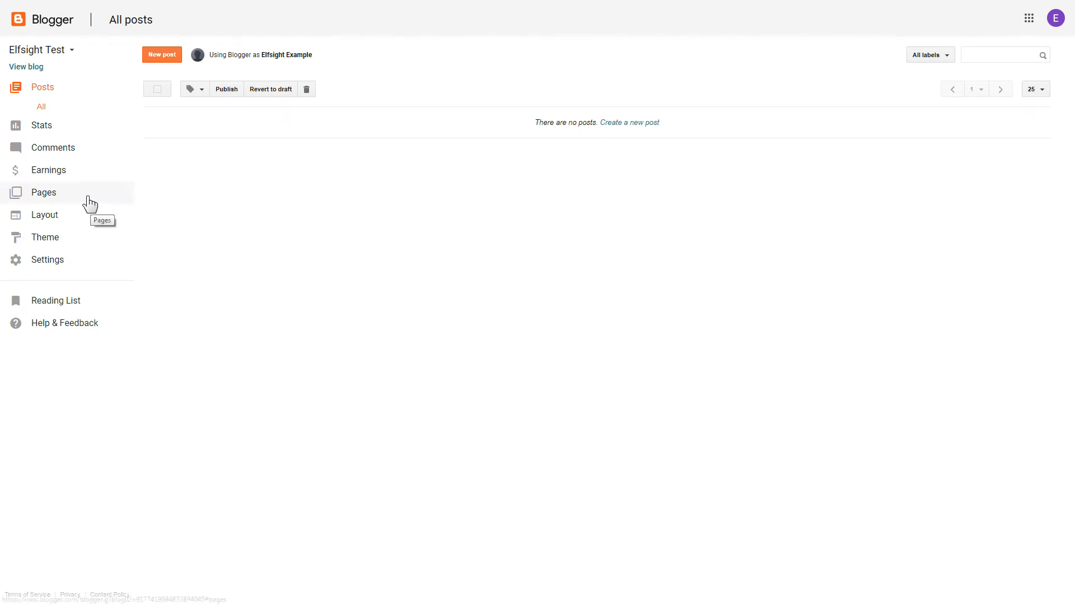
Step: Paste the Elfsight platform.js script into the Homepage page's HTML and update it
click(44, 192)
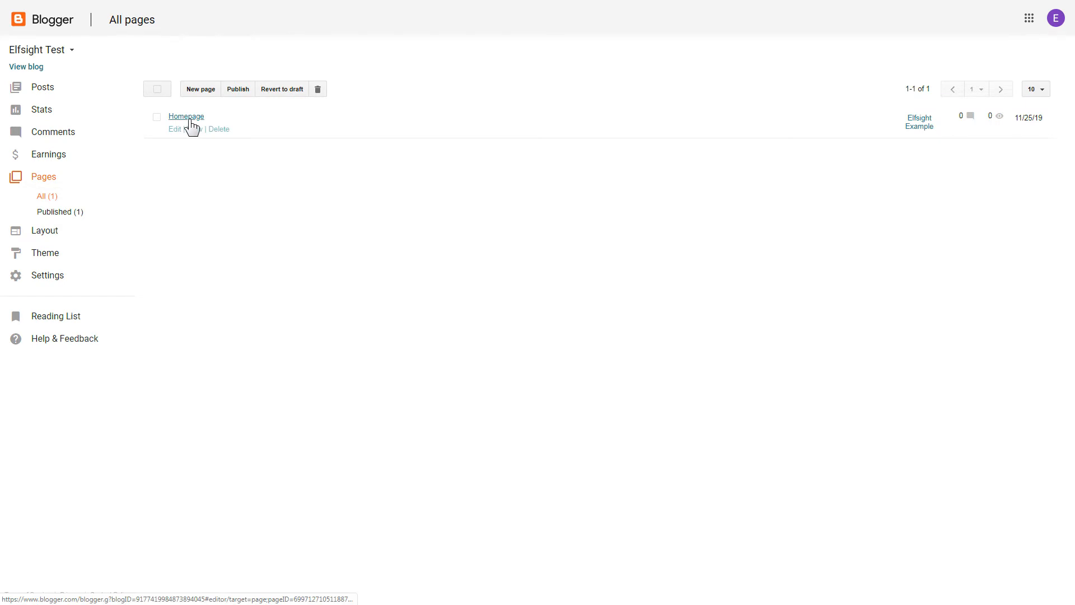
click(186, 115)
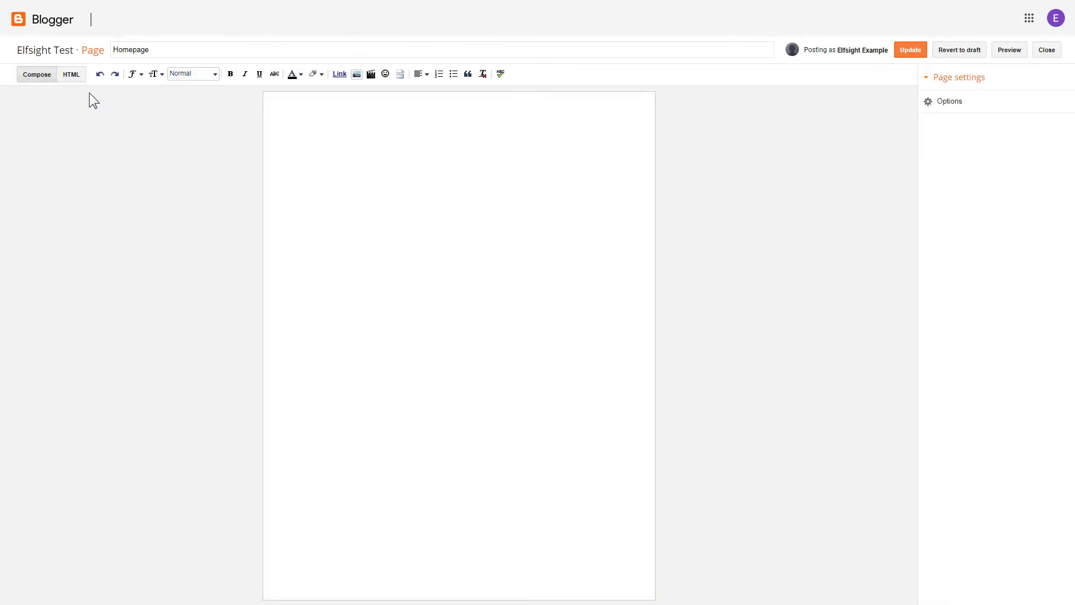
click(71, 74)
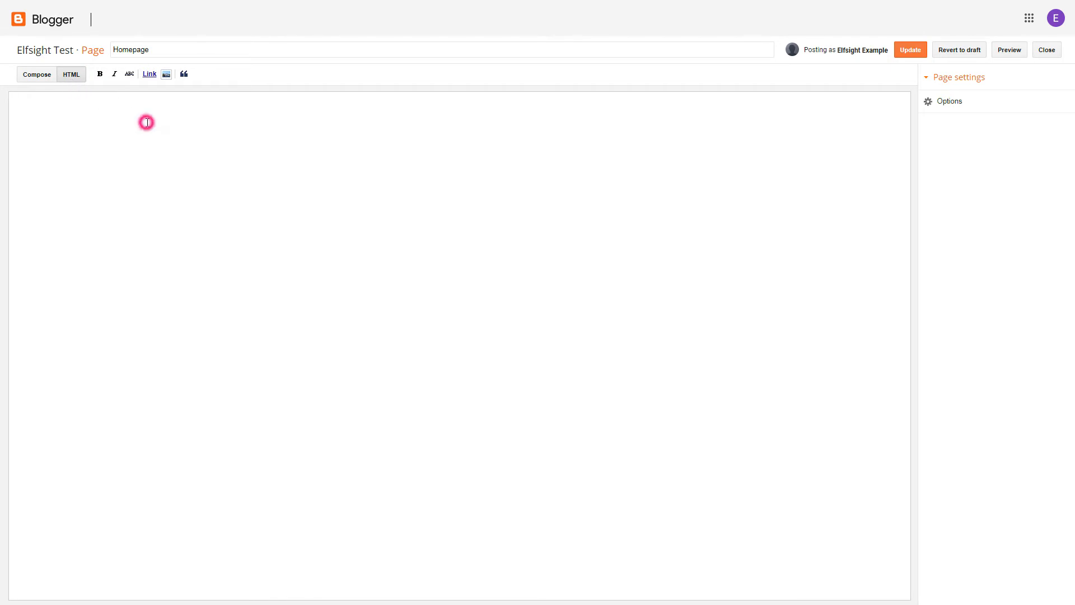
text(<script src="https://apps.elfsight.com/p/platform.js" defer></script>)
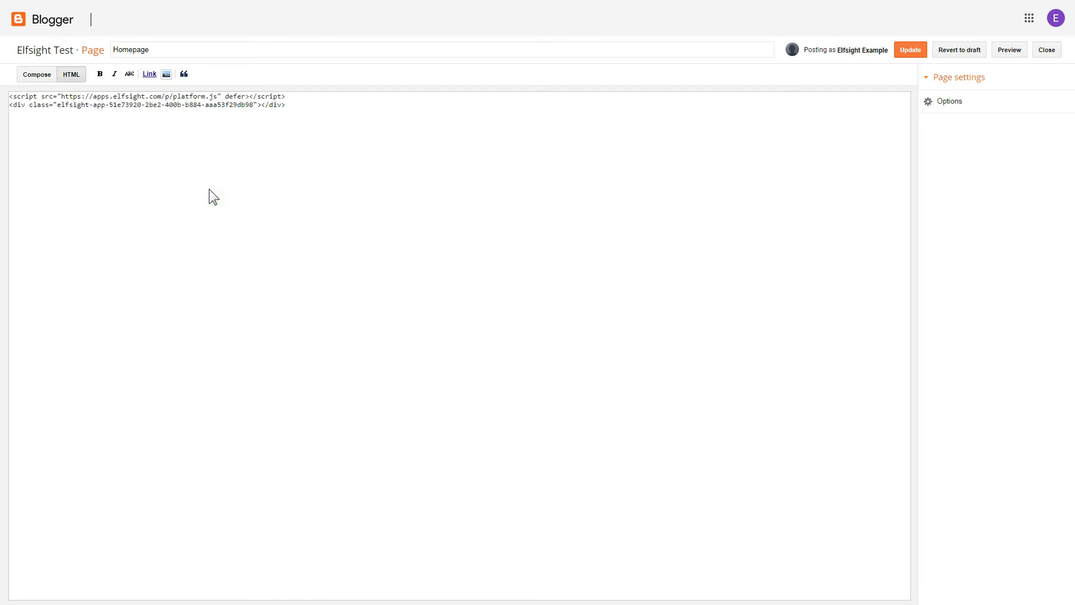
click(924, 49)
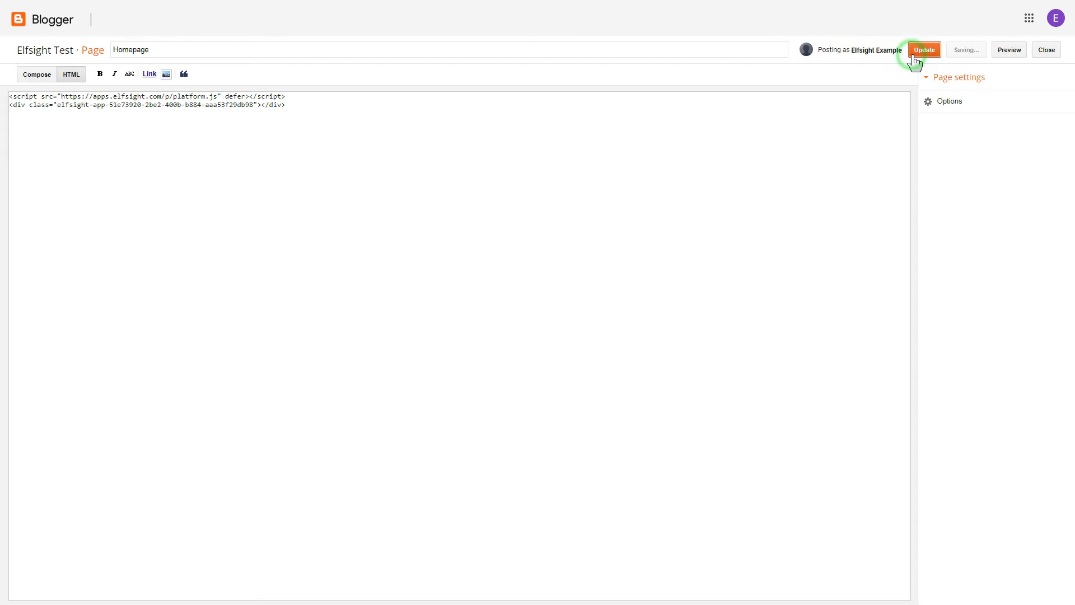
click(923, 49)
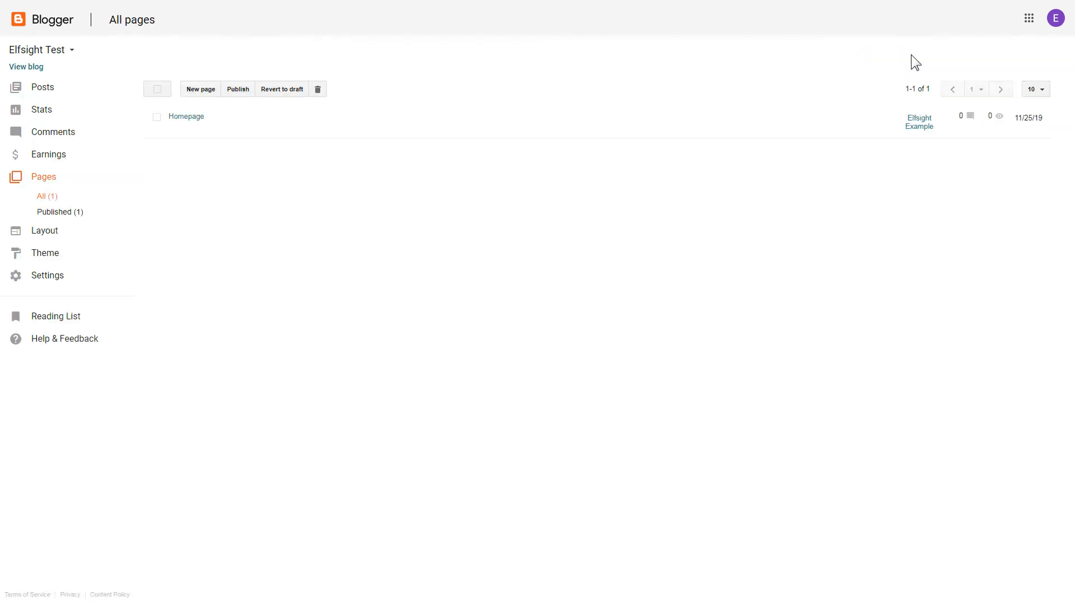
Step: Open Edit HTML for My Theme from Blogger's Theme settings
click(42, 87)
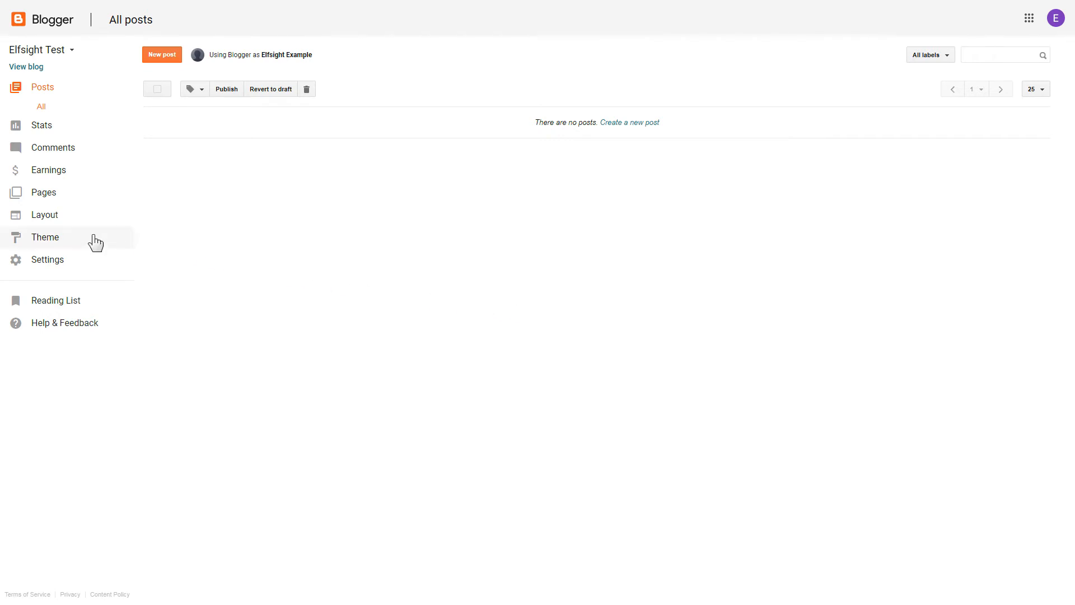
click(45, 237)
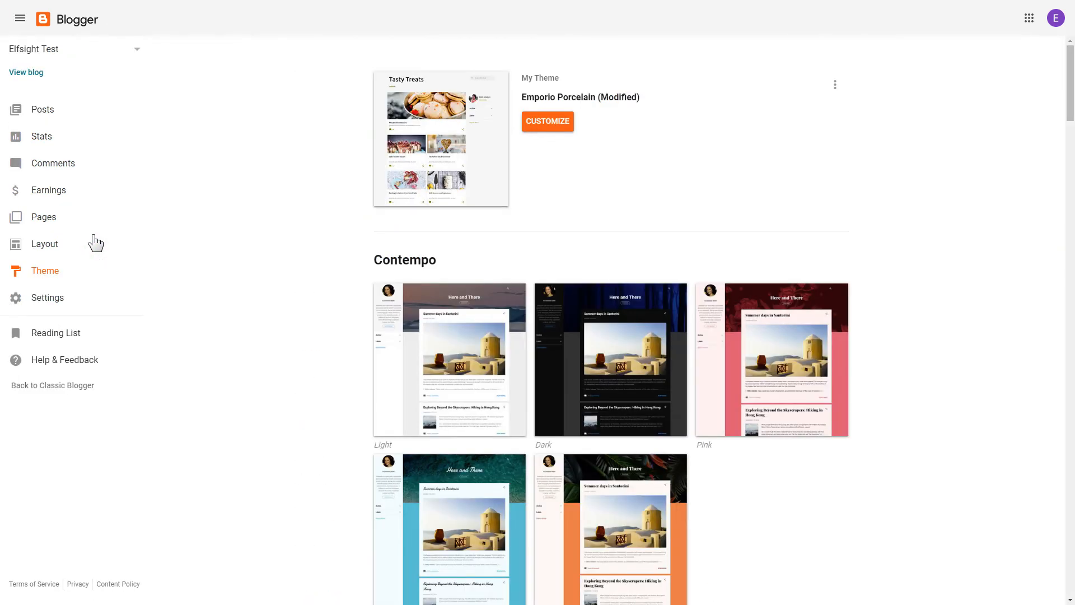
click(834, 86)
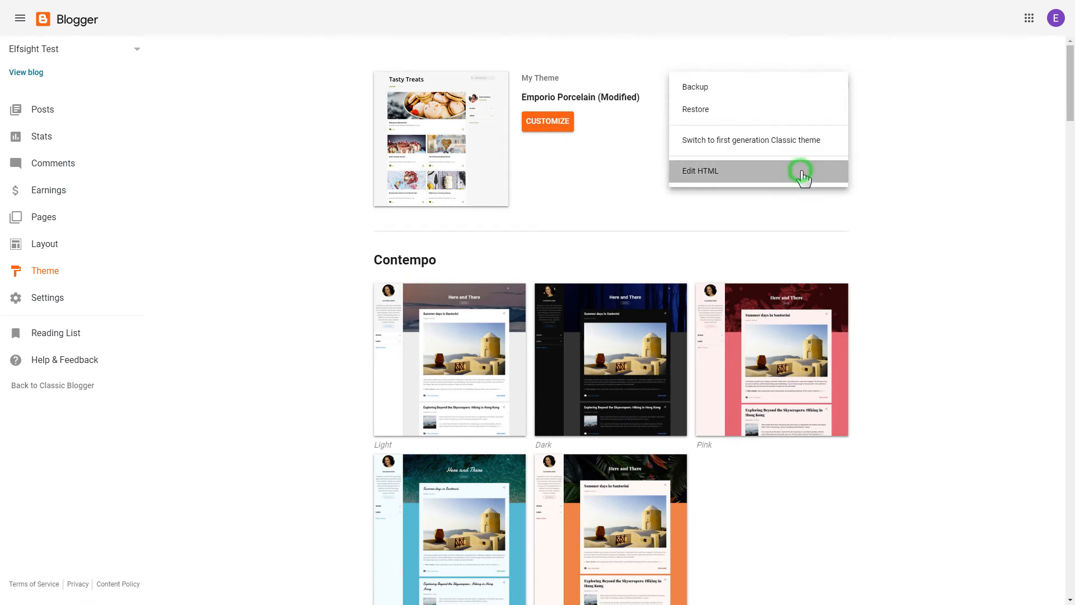
click(700, 171)
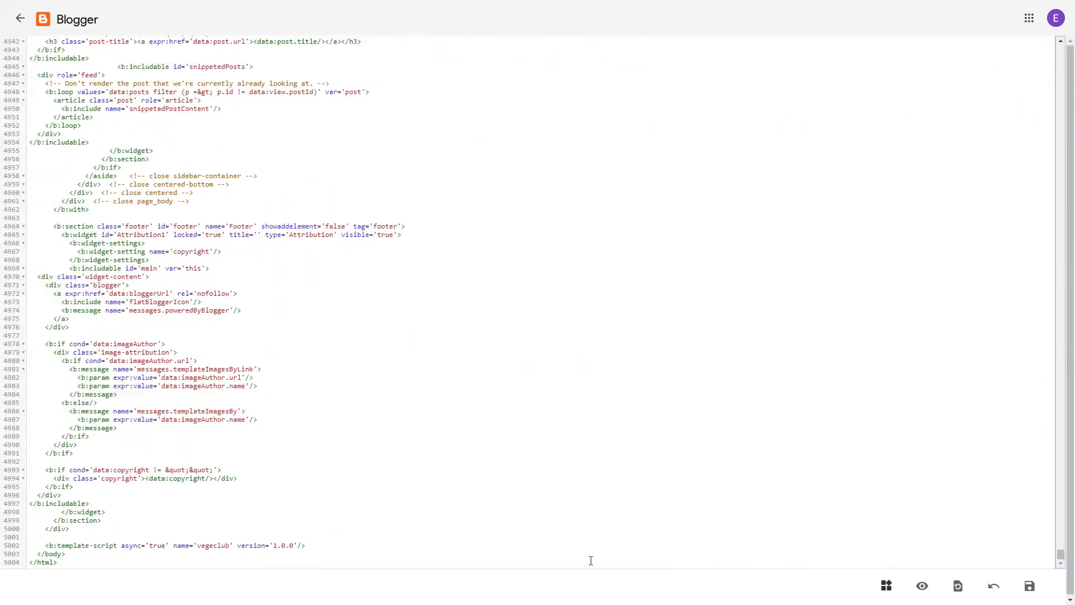
Step: Paste the widget code above </body>, wrap it in a data:view.isHomepage condition, and save
scroll(down, 3)
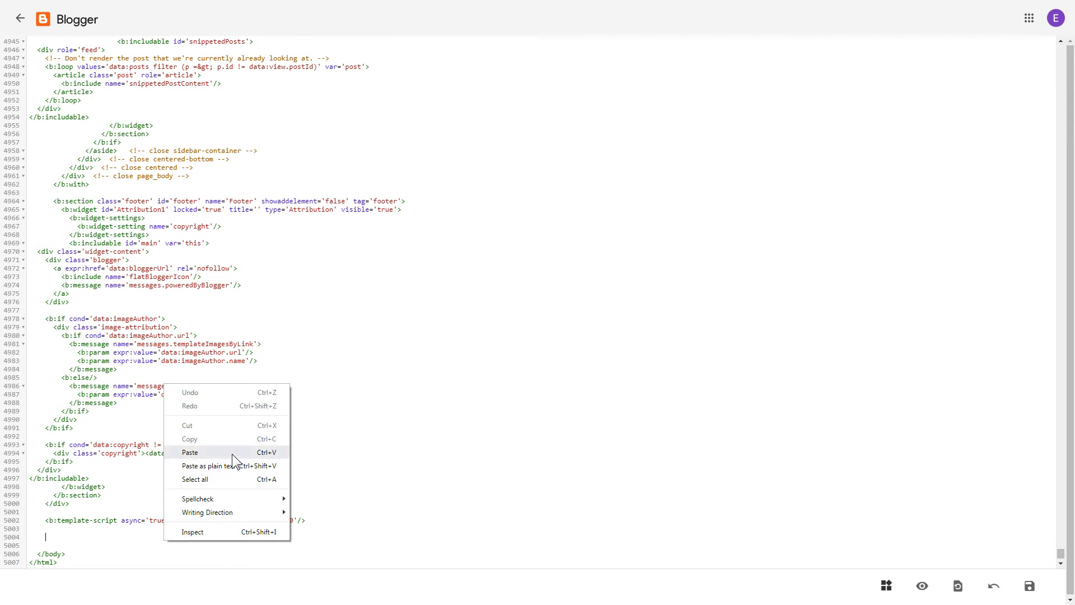
click(190, 452)
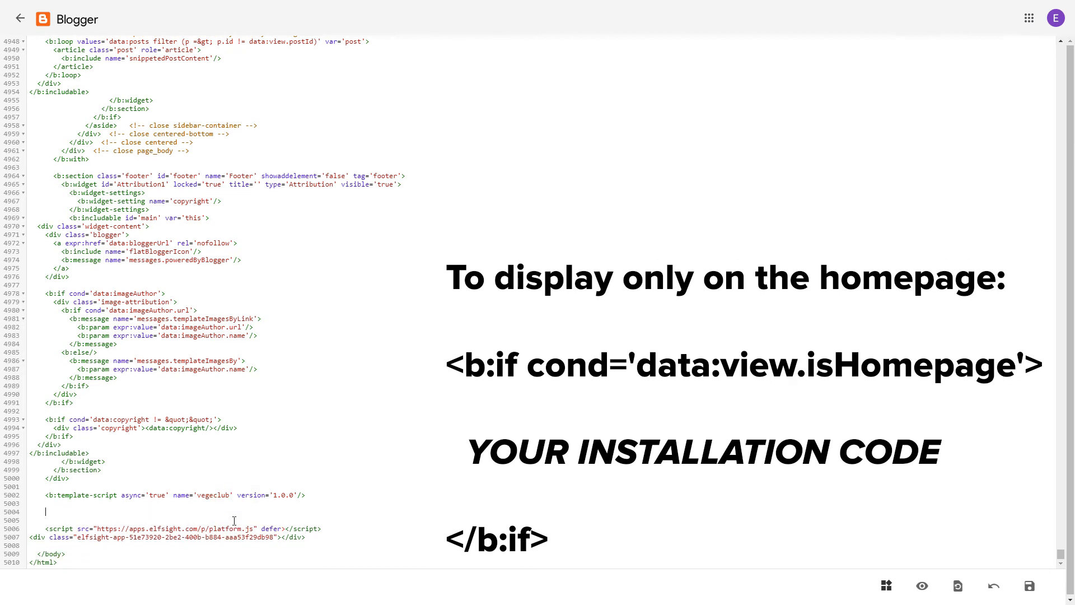
text(<b:if cond='data:view.isHomepage'>)
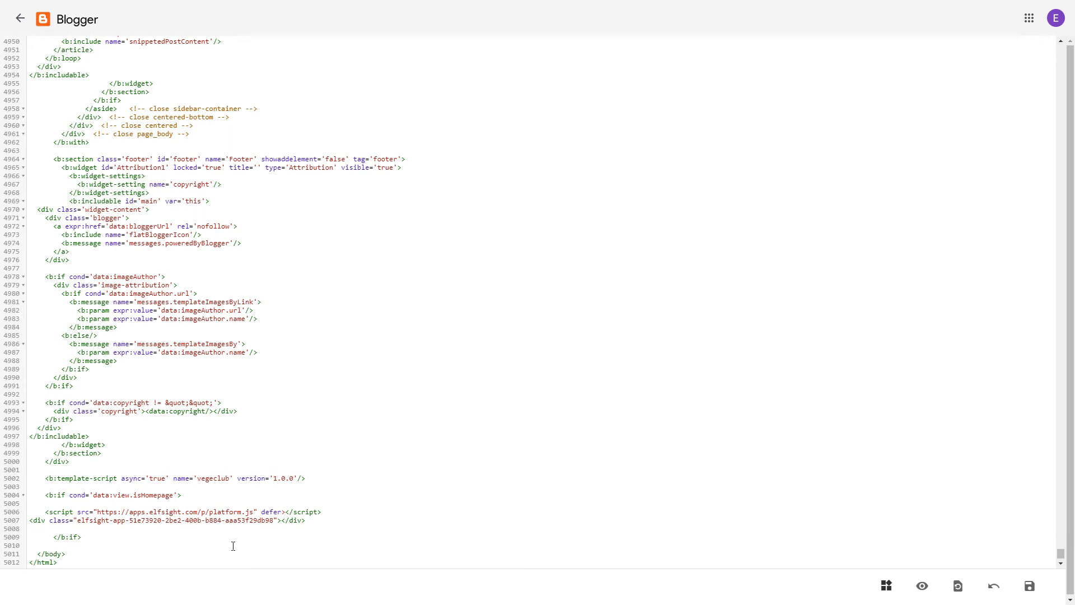
click(1029, 584)
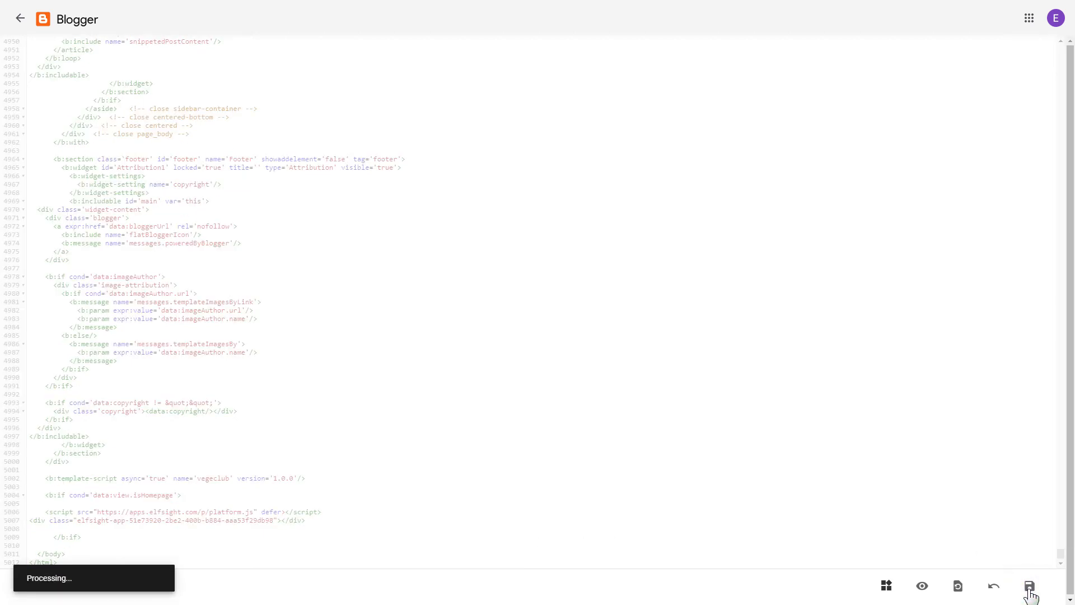
click(1032, 585)
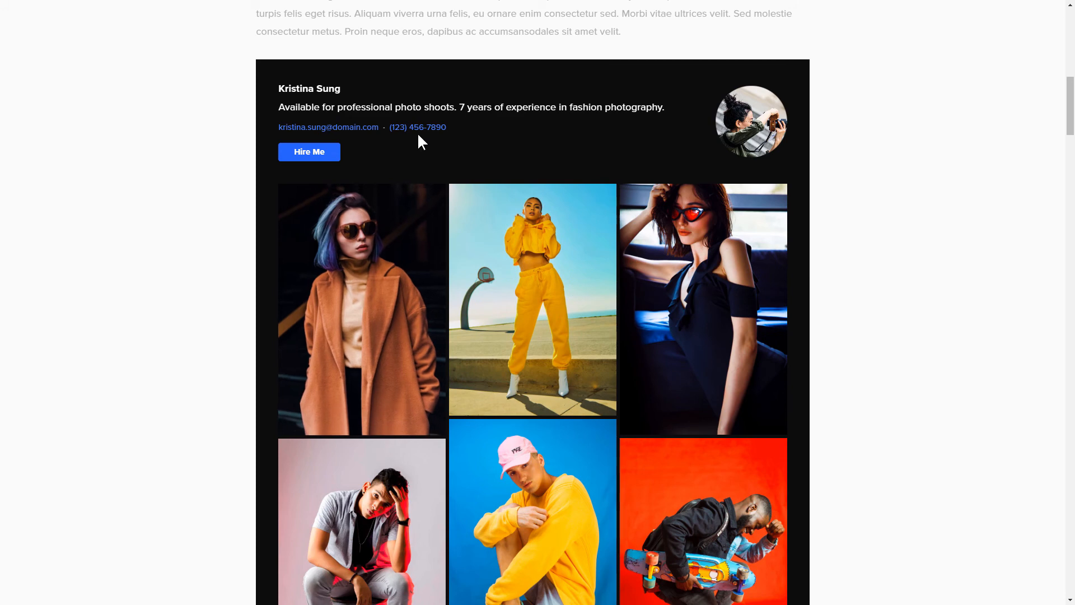
mouse_move(308, 152)
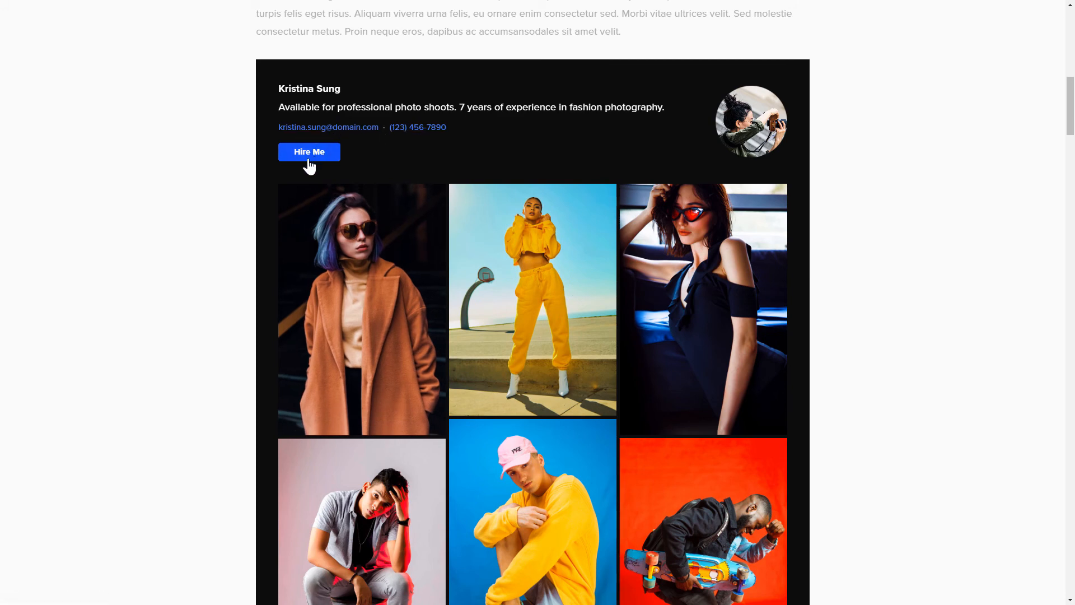